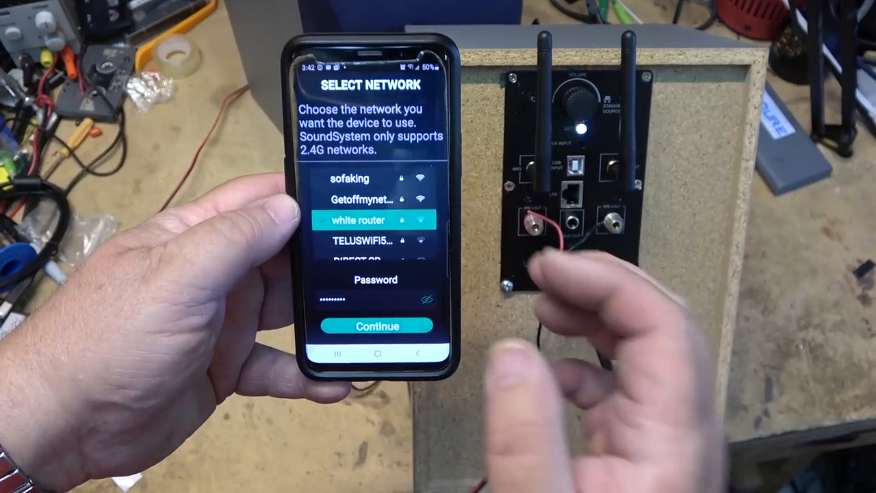
- Join the 'white router' Wi-Fi network and name the amp 'Plate Amp Speakers'
{"action": "left_click", "coordinate": [377, 326]}
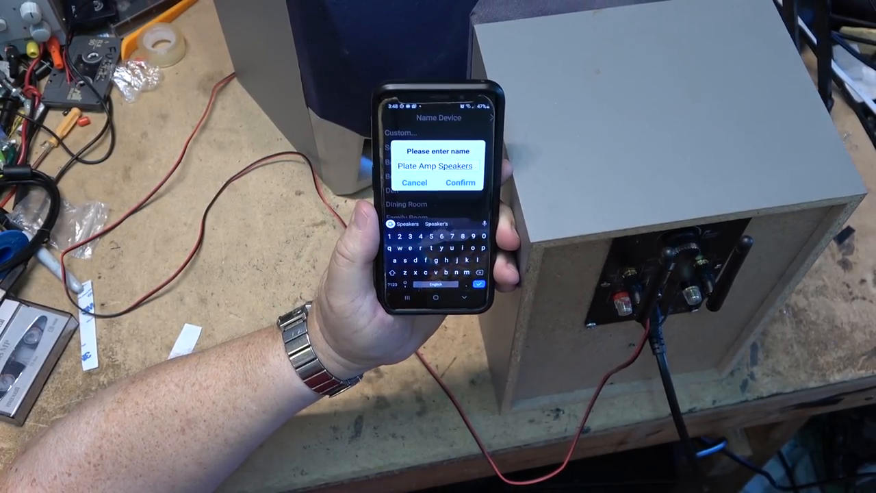
{"action": "left_click", "coordinate": [460, 182]}
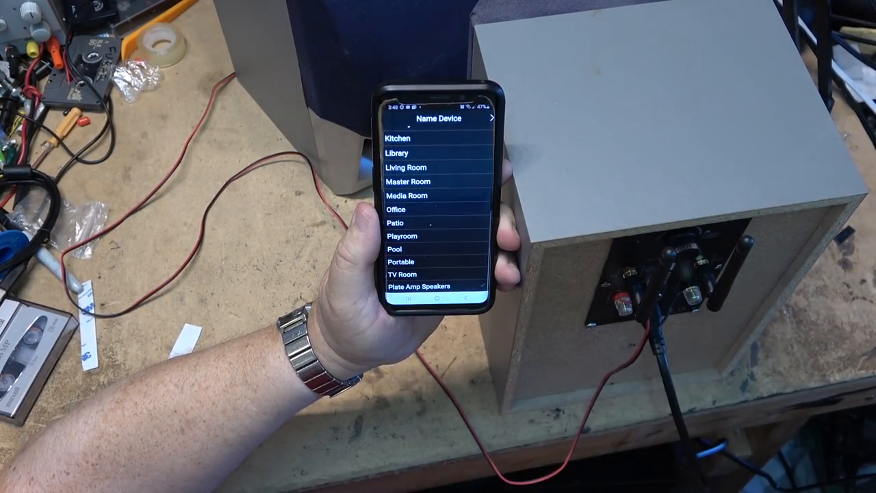